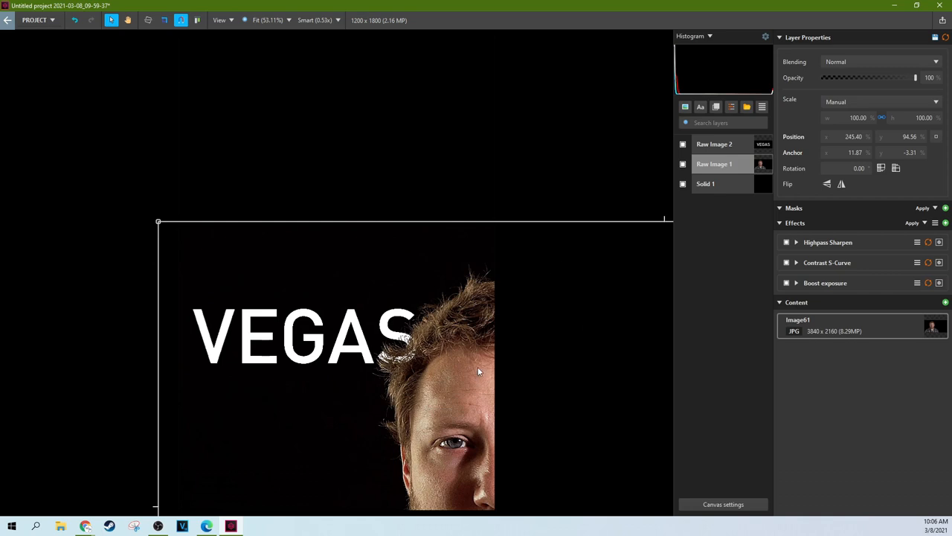
{"action": "mouse_move", "coordinate": [503, 289]}
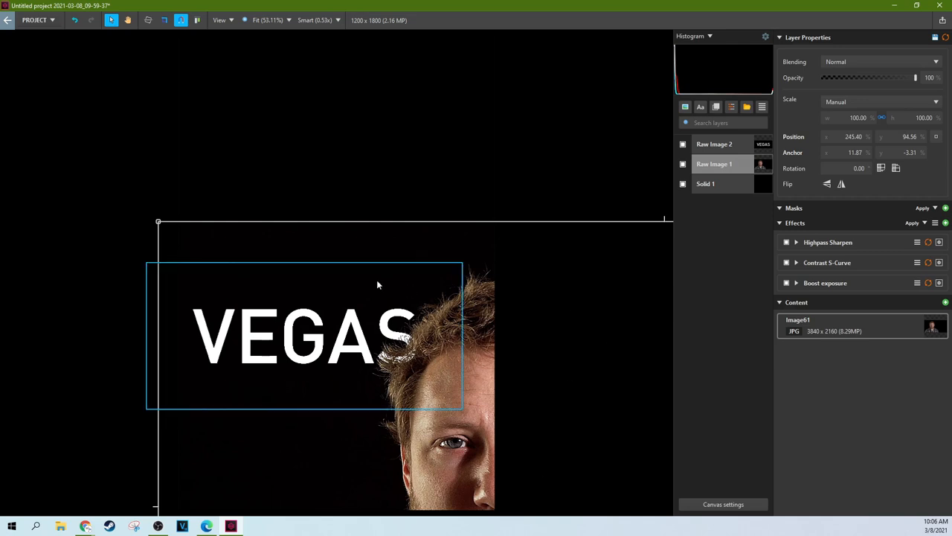
{"action": "mouse_move", "coordinate": [404, 299]}
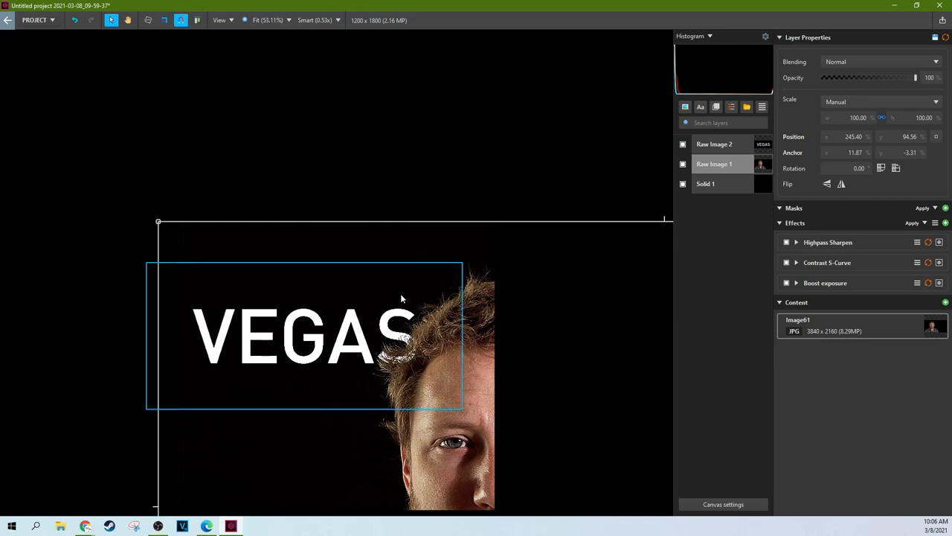
Hide the Raw Image layers so the finished composite is set aside.
{"action": "left_click", "coordinate": [717, 143]}
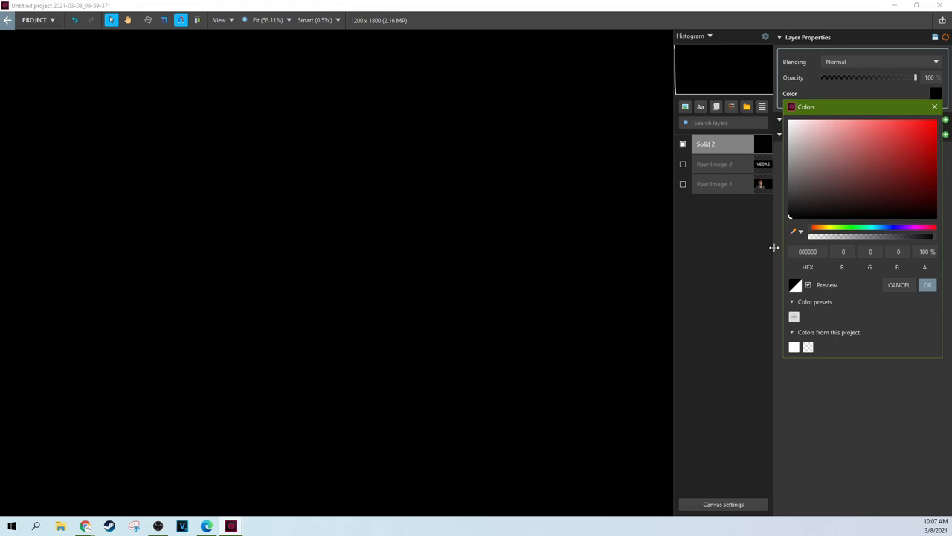
Confirm black for the solid and import the portrait photo as a new image layer.
{"action": "left_click", "coordinate": [714, 164]}
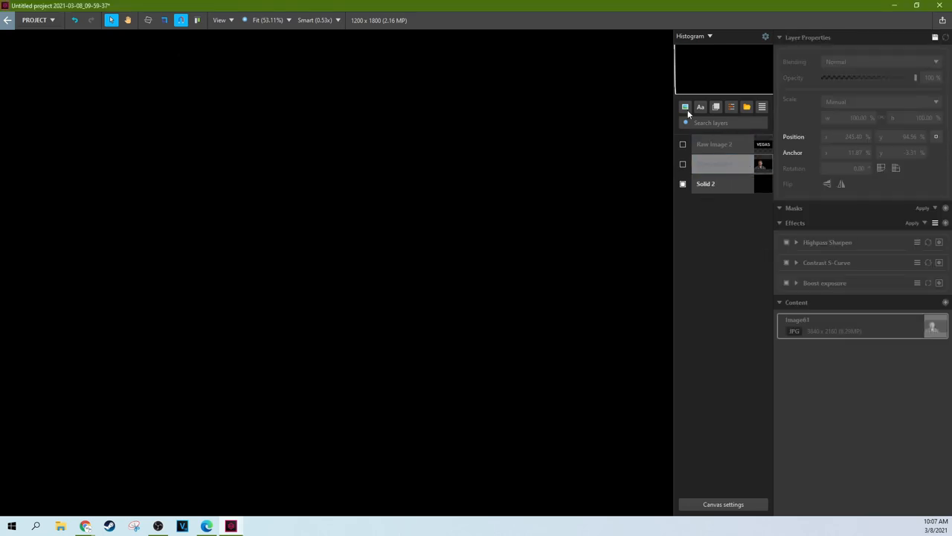
{"action": "left_click", "coordinate": [684, 107]}
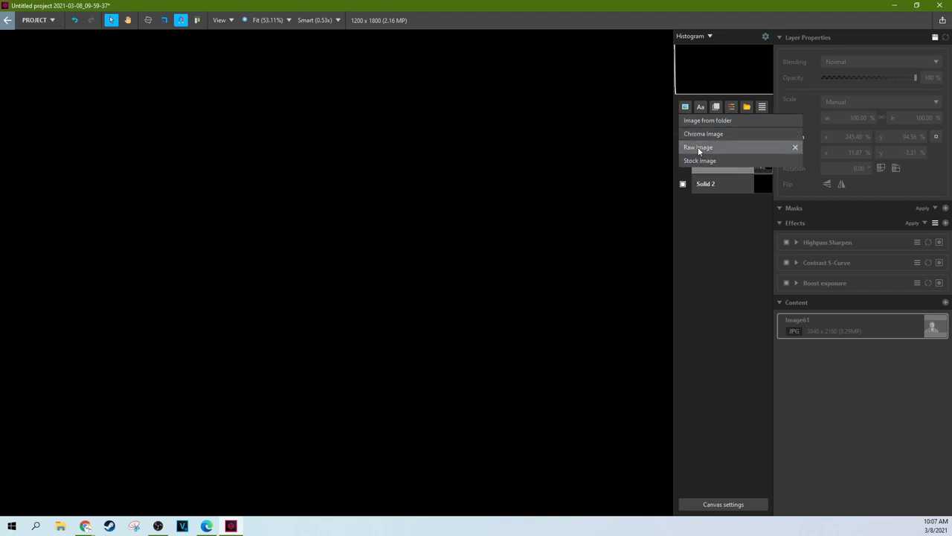
{"action": "left_click", "coordinate": [698, 147]}
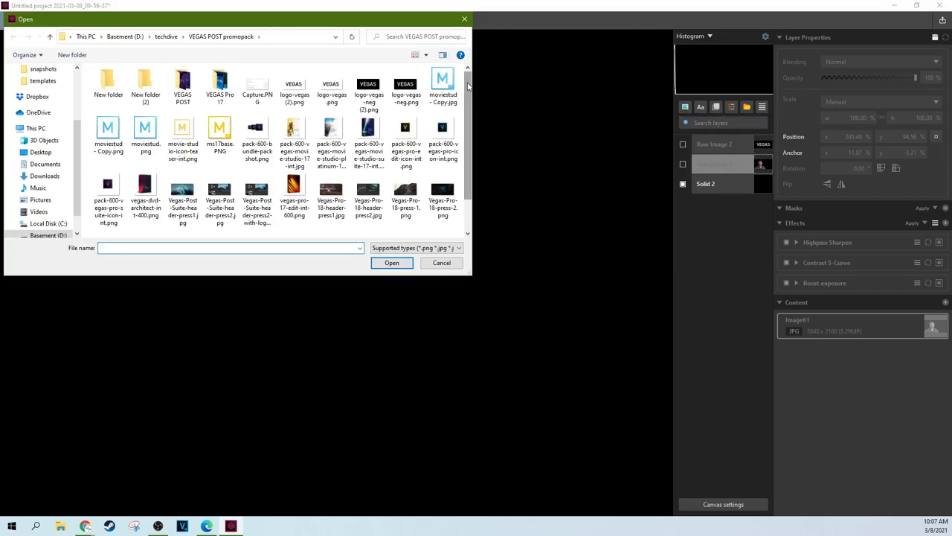
{"action": "left_click", "coordinate": [441, 262]}
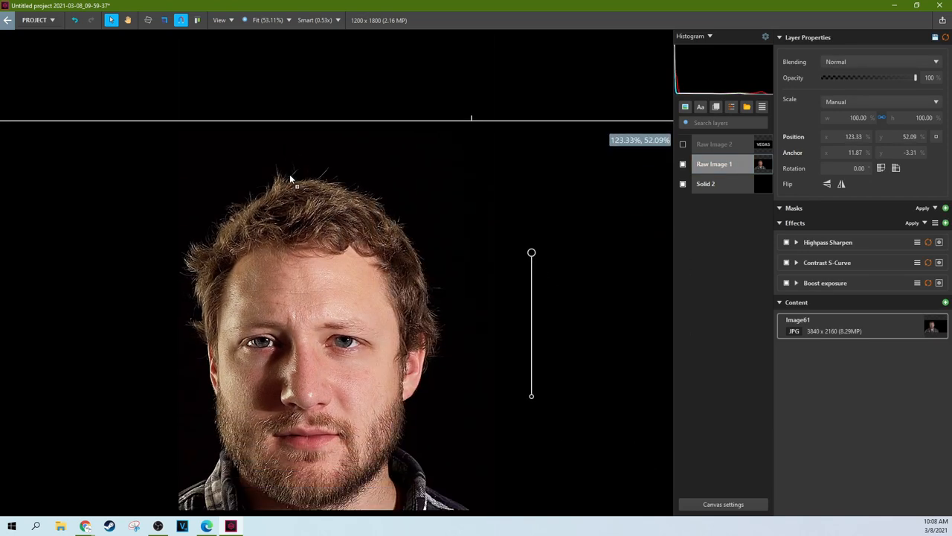
Move the portrait to the lower right so only half the face stays visible.
{"action": "left_click_drag", "start_coordinate": [290, 179], "coordinate": [488, 286]}
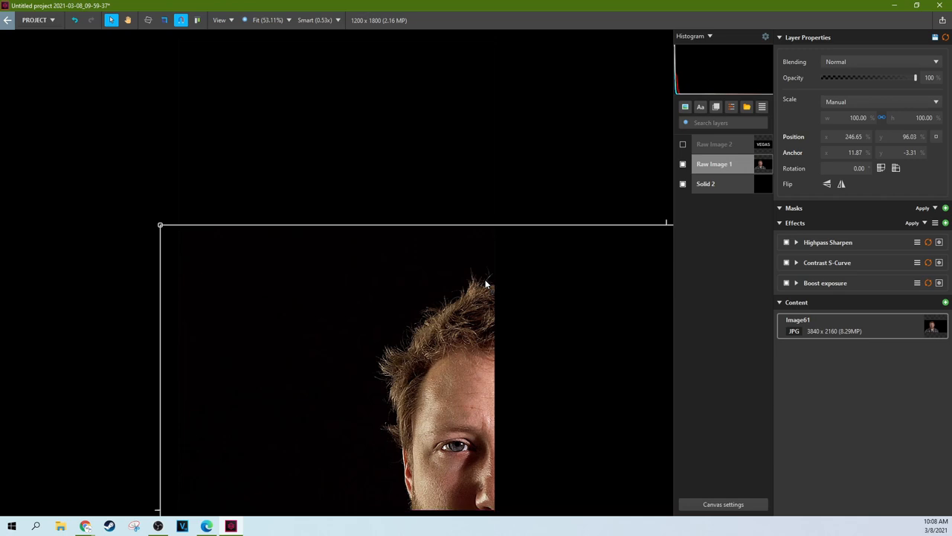
{"action": "left_click_drag", "start_coordinate": [485, 285], "coordinate": [454, 182]}
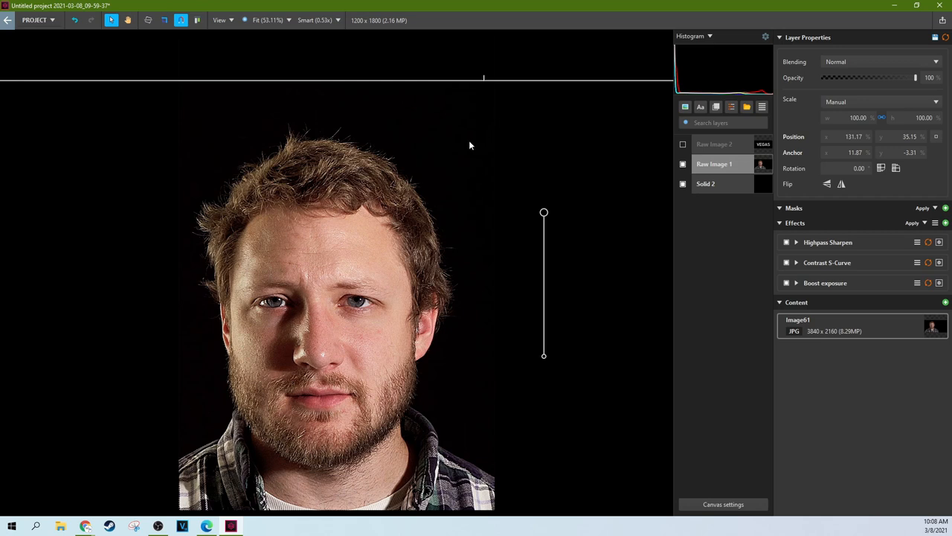
{"action": "left_click_drag", "start_coordinate": [469, 146], "coordinate": [420, 205]}
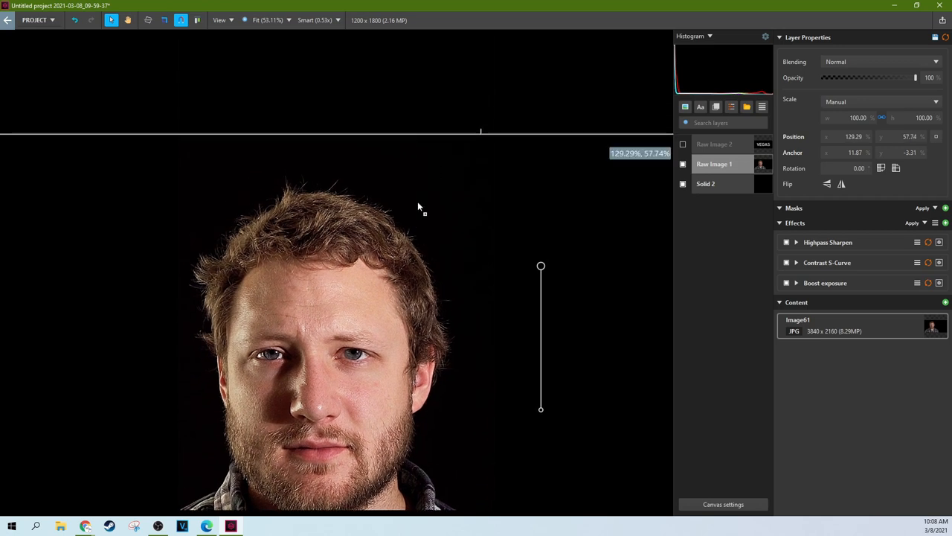
{"action": "left_click_drag", "start_coordinate": [420, 205], "coordinate": [429, 191]}
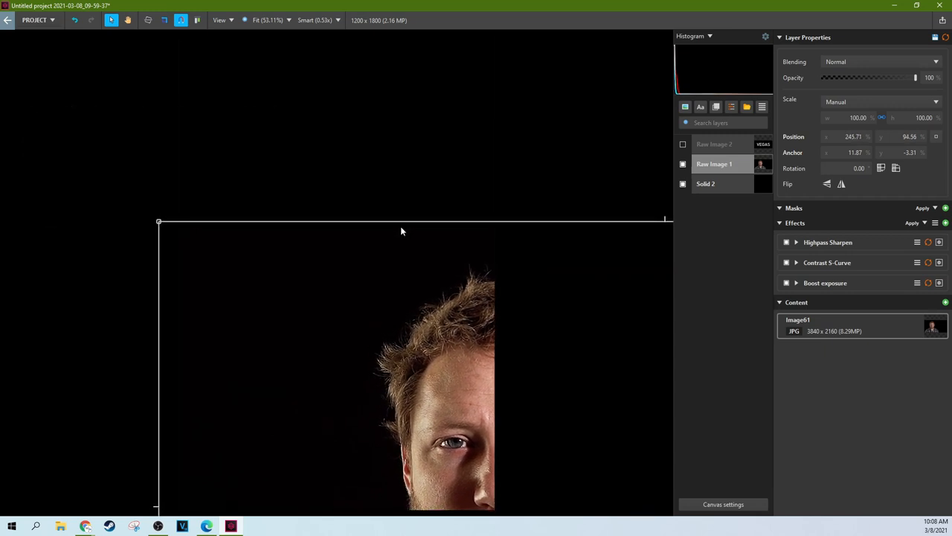
{"action": "mouse_move", "coordinate": [470, 286]}
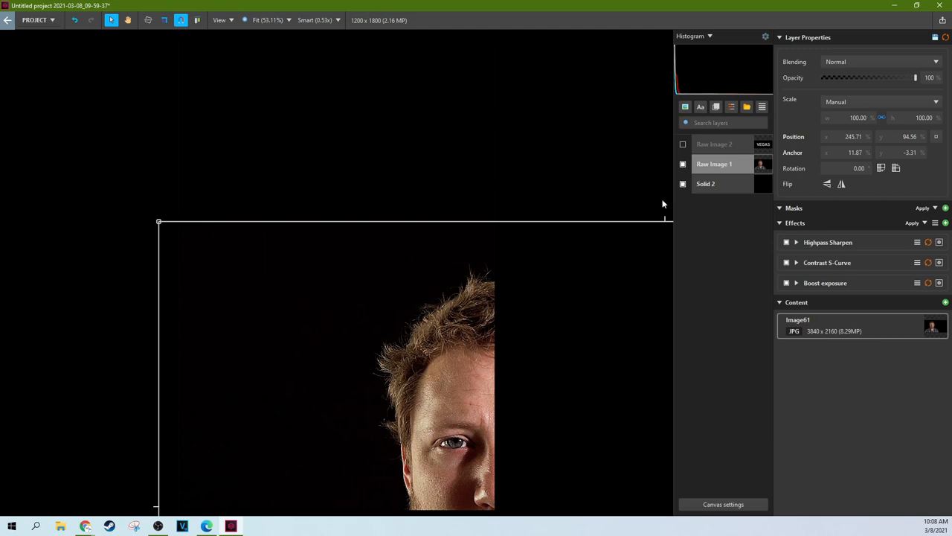
{"action": "mouse_move", "coordinate": [592, 301]}
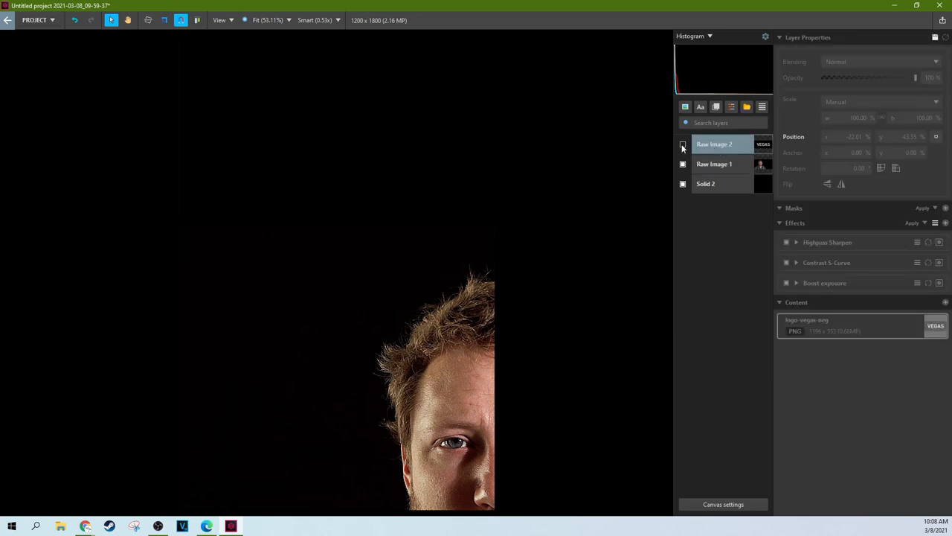
Show the Raw Image 2 logo layer and lower it until the letters overlap the hair.
{"action": "left_click", "coordinate": [681, 144]}
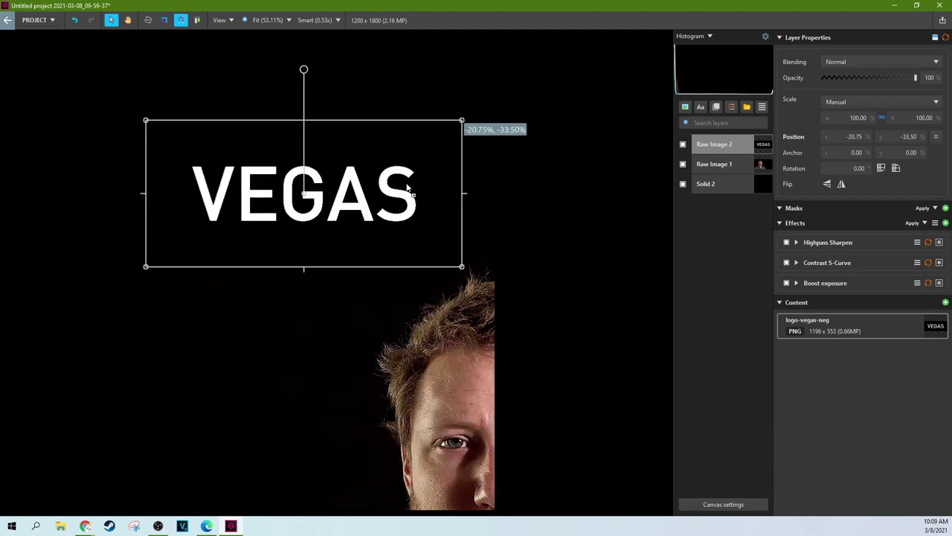
{"action": "left_click_drag", "start_coordinate": [305, 193], "coordinate": [305, 300]}
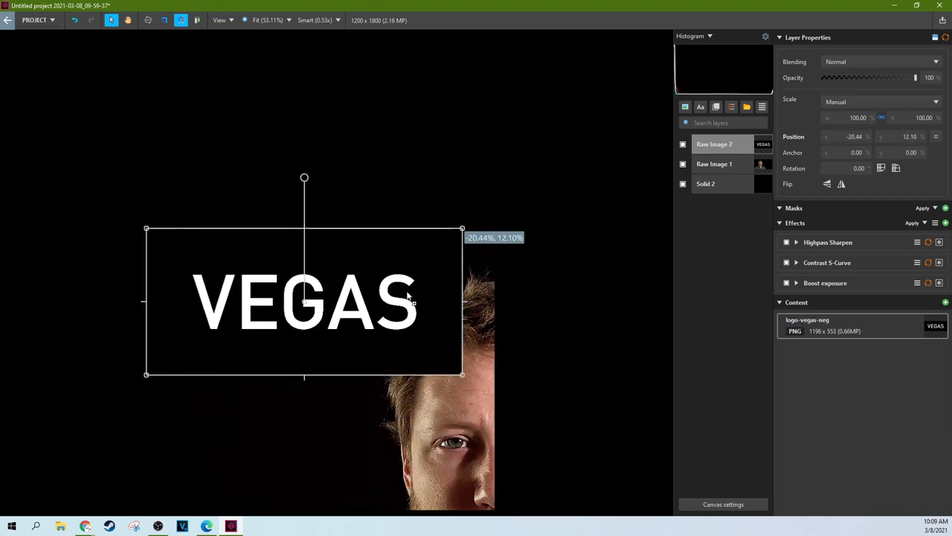
{"action": "left_click_drag", "start_coordinate": [303, 300], "coordinate": [304, 173]}
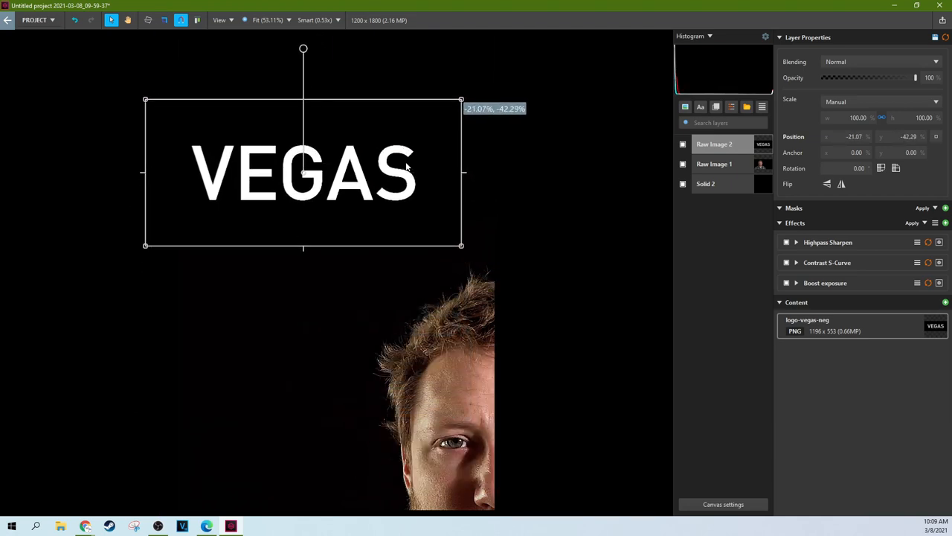
{"action": "mouse_move", "coordinate": [430, 183]}
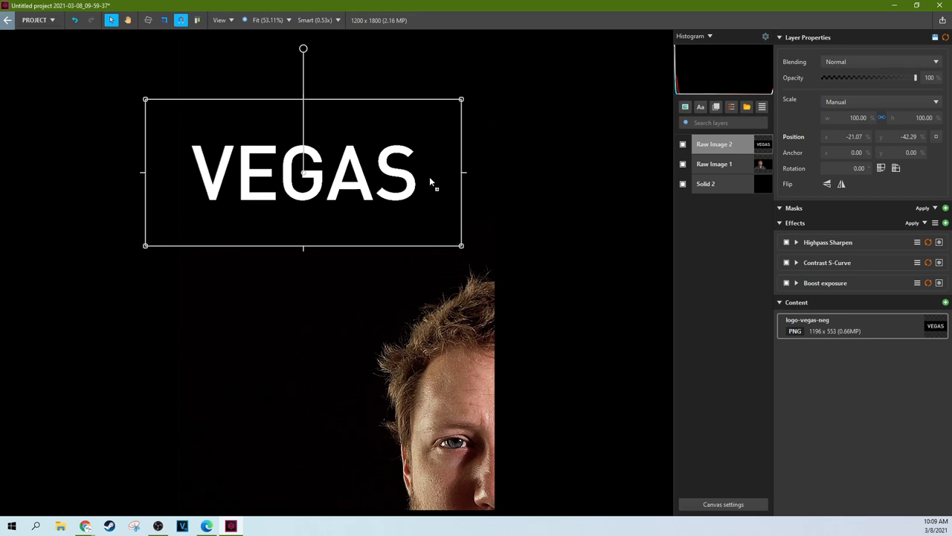
{"action": "left_click_drag", "start_coordinate": [304, 172], "coordinate": [295, 324]}
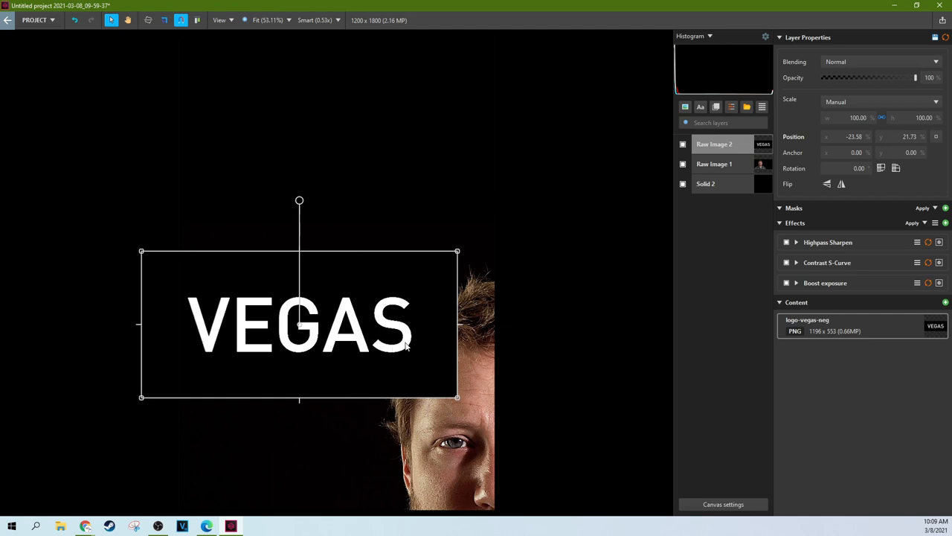
{"action": "mouse_move", "coordinate": [413, 339]}
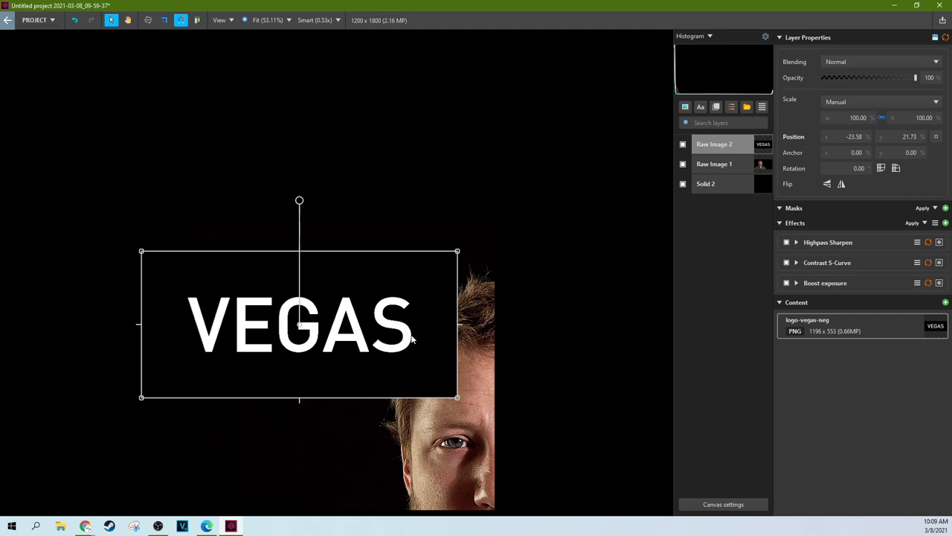
{"action": "mouse_move", "coordinate": [465, 384]}
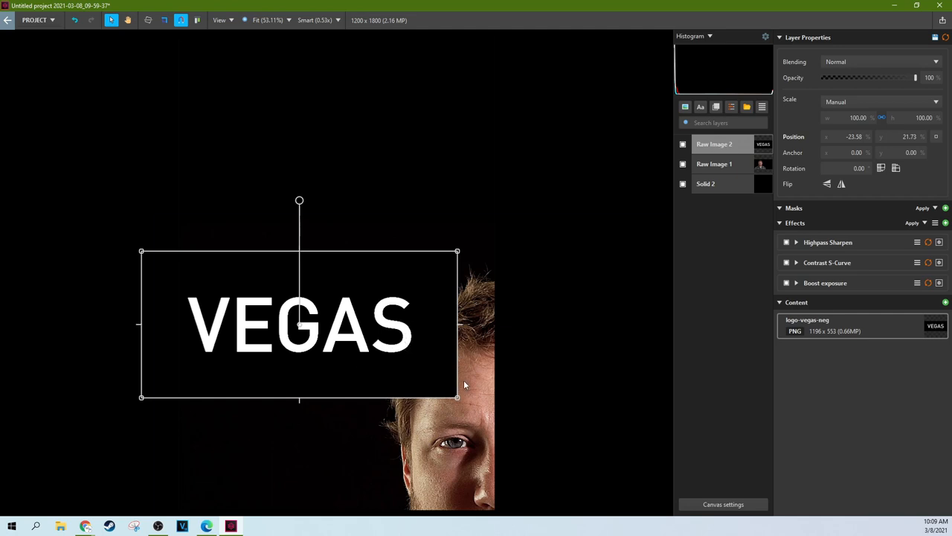
{"action": "mouse_move", "coordinate": [656, 119]}
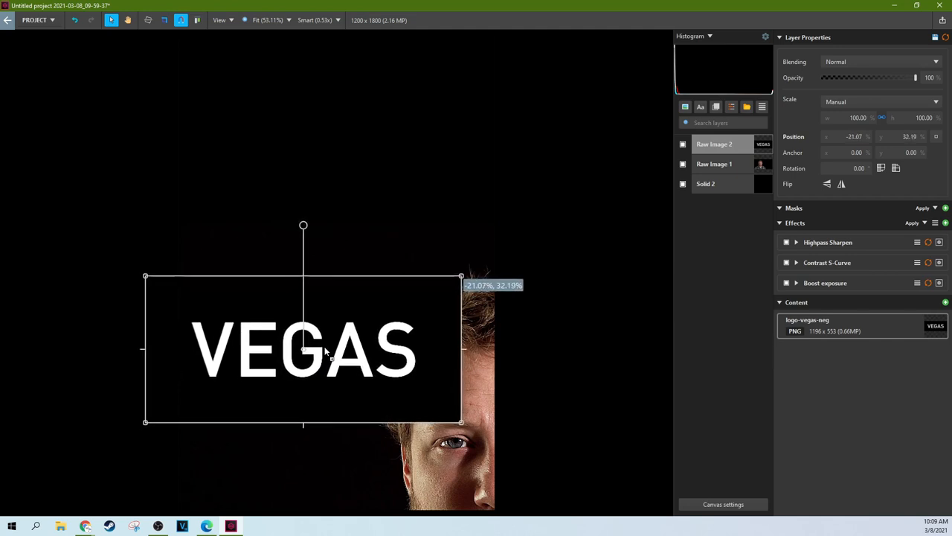
{"action": "left_click_drag", "start_coordinate": [325, 350], "coordinate": [319, 345]}
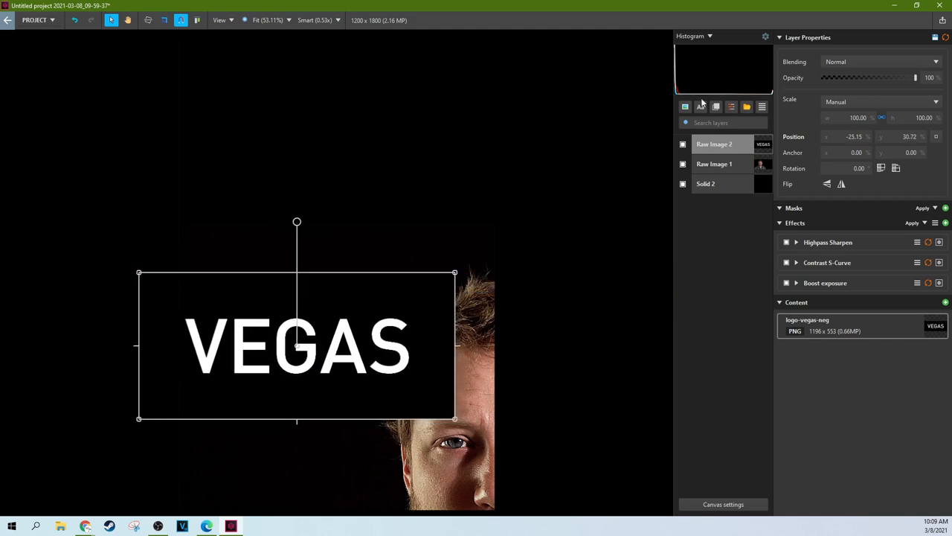
Switch the logo's blending to Blend If and raise its black point to hide the backdrop.
{"action": "left_click", "coordinate": [881, 62]}
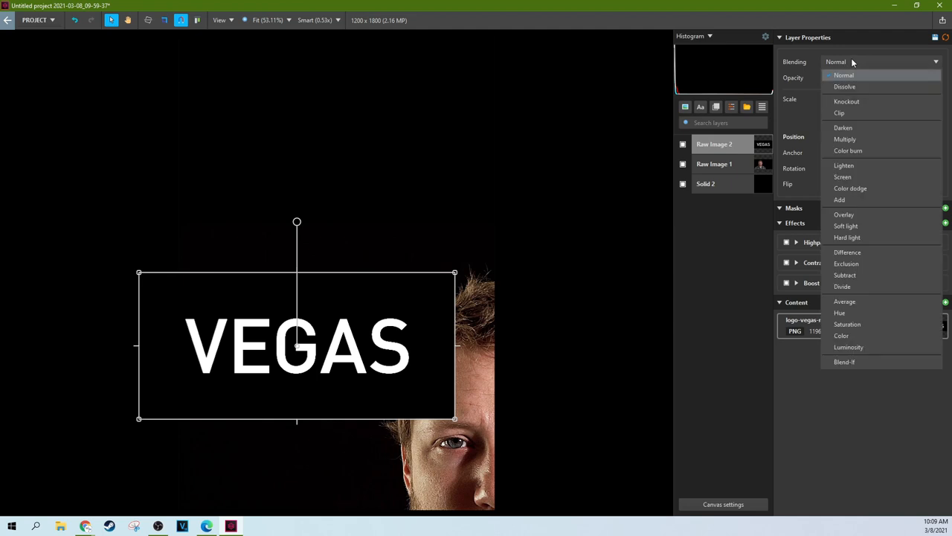
{"action": "left_click", "coordinate": [845, 361]}
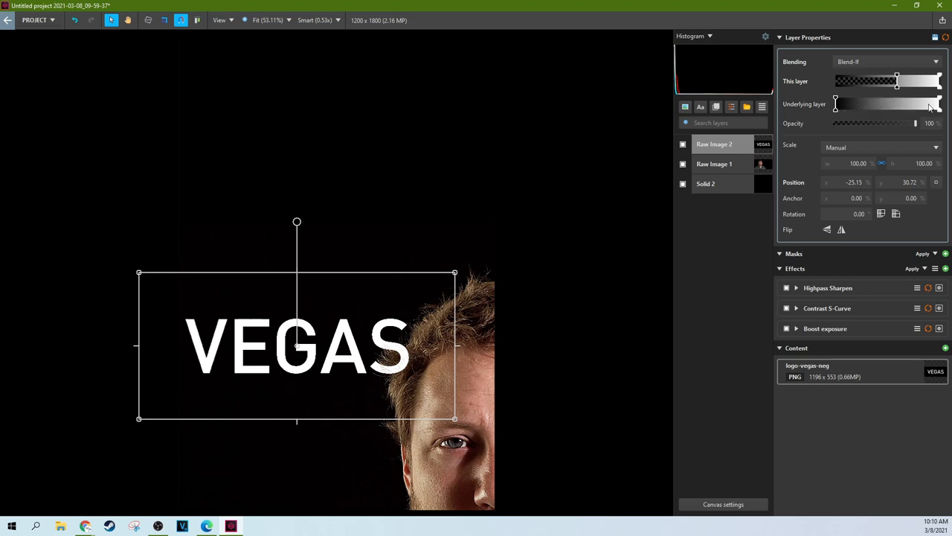
{"action": "left_click_drag", "start_coordinate": [896, 80], "coordinate": [891, 80]}
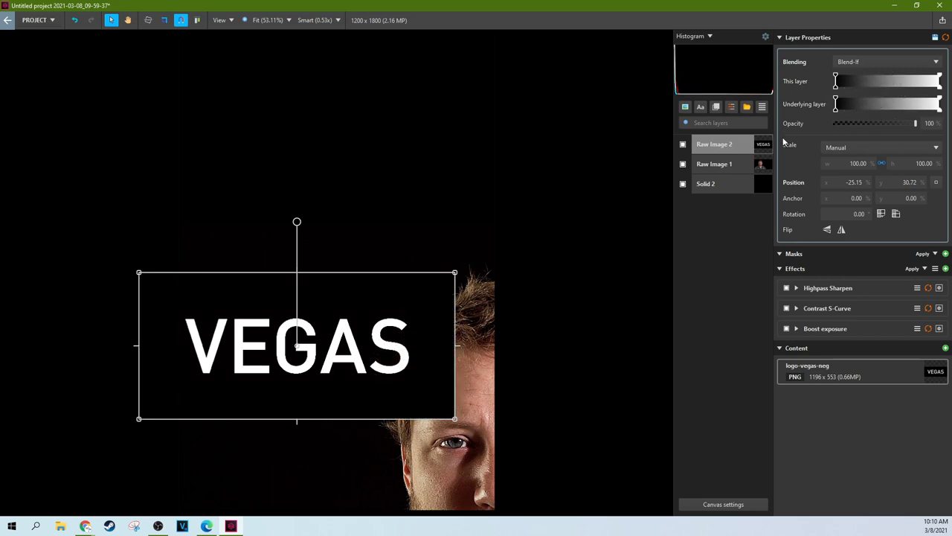
{"action": "mouse_move", "coordinate": [663, 180]}
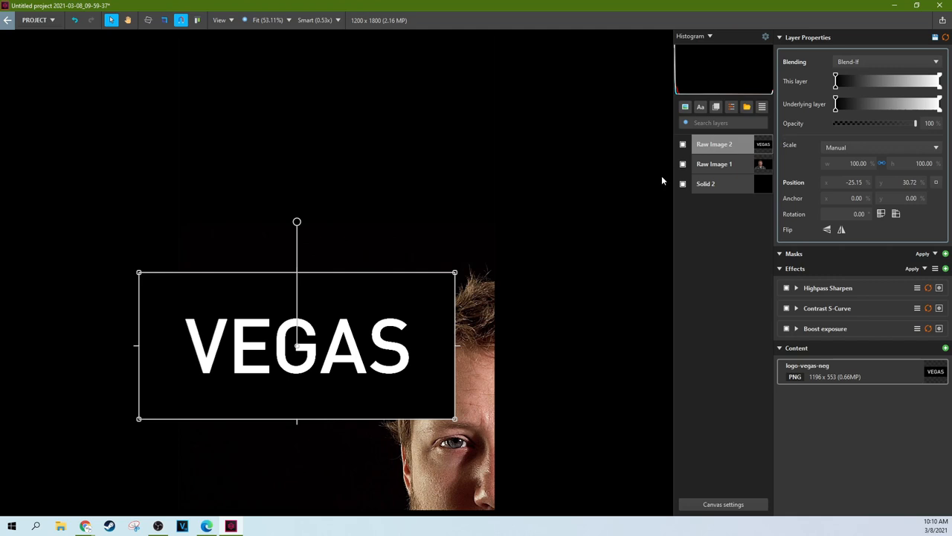
{"action": "mouse_move", "coordinate": [723, 212]}
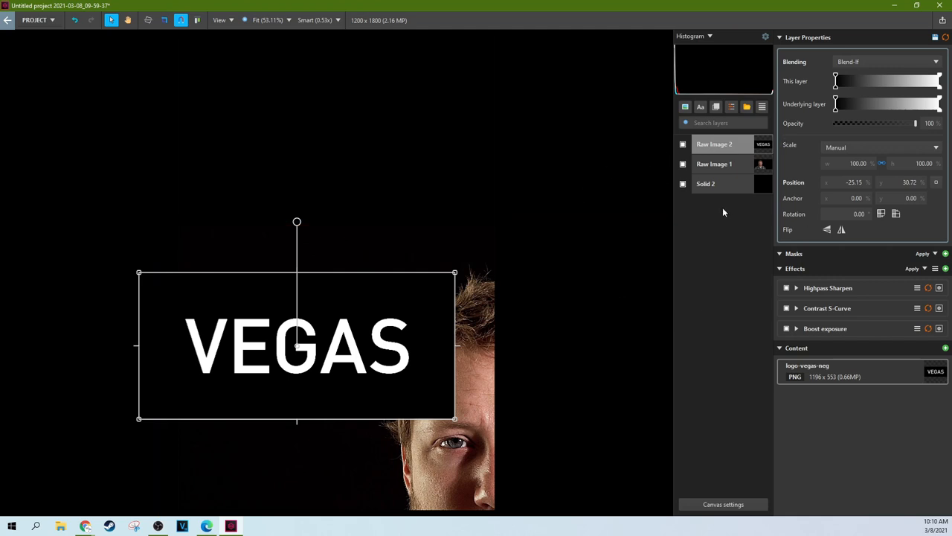
{"action": "mouse_move", "coordinate": [795, 109]}
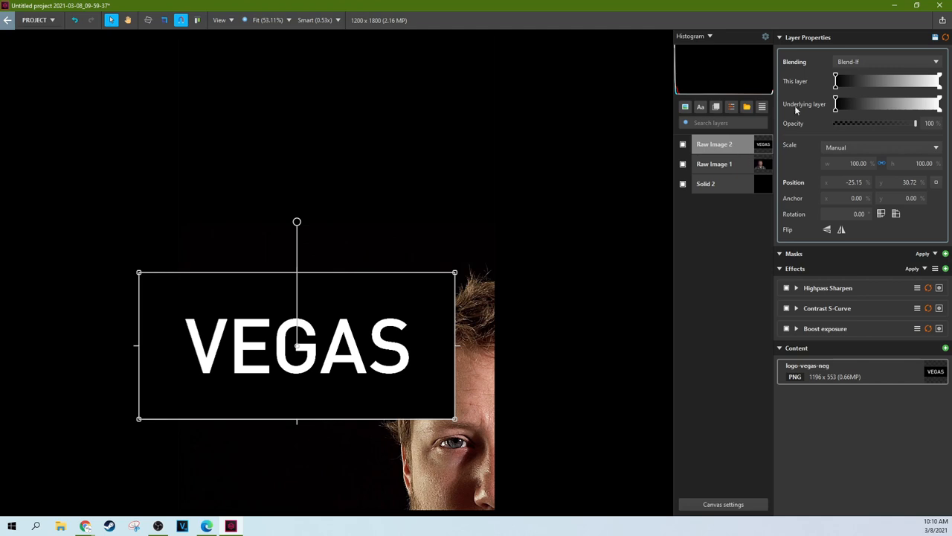
{"action": "left_click_drag", "start_coordinate": [836, 84], "coordinate": [860, 77]}
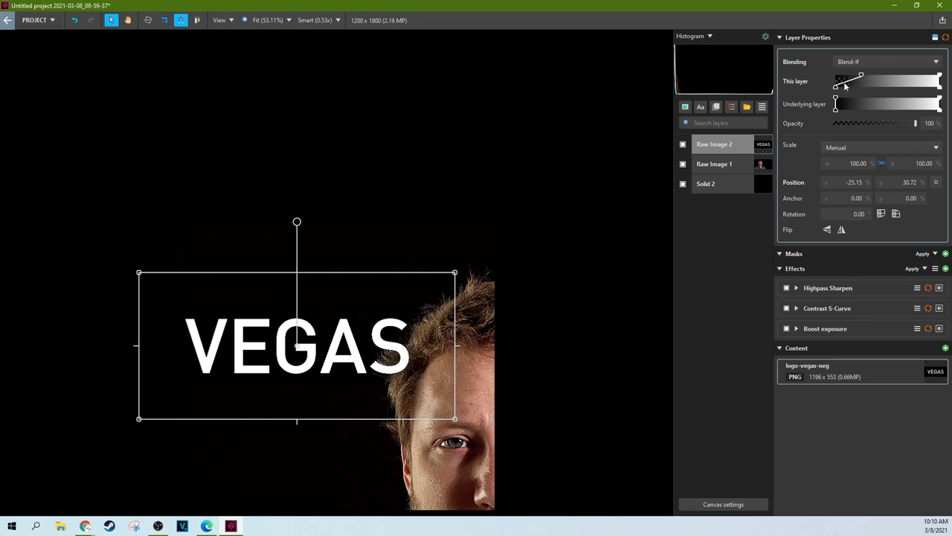
Split and feather the This layer handles so dark areas fade and only white letters remain.
{"action": "left_click_drag", "start_coordinate": [860, 77], "coordinate": [860, 80]}
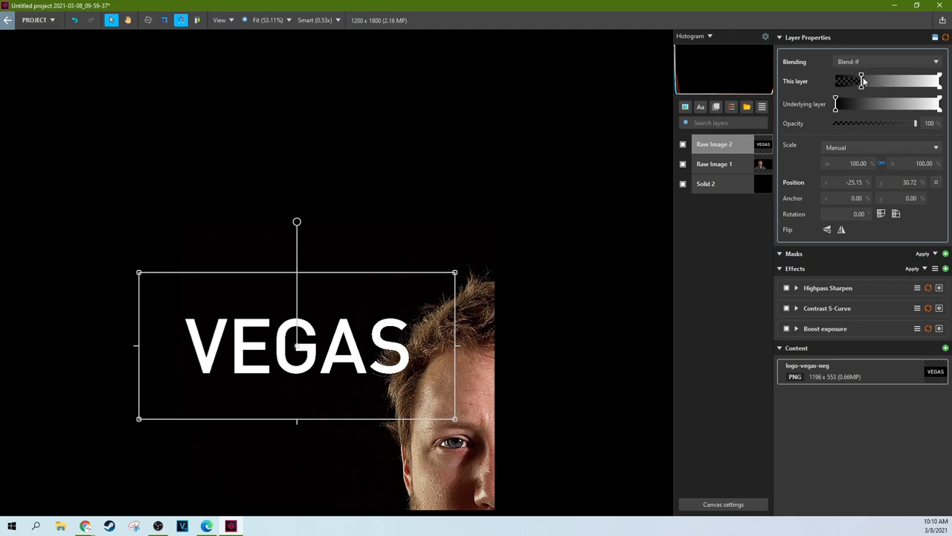
{"action": "left_click_drag", "start_coordinate": [862, 80], "coordinate": [880, 81]}
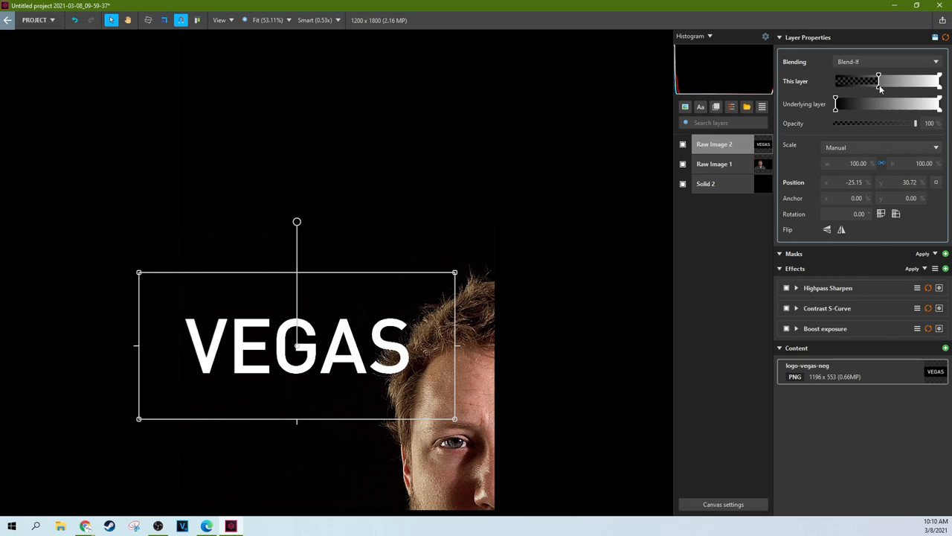
{"action": "left_click_drag", "start_coordinate": [879, 88], "coordinate": [901, 82]}
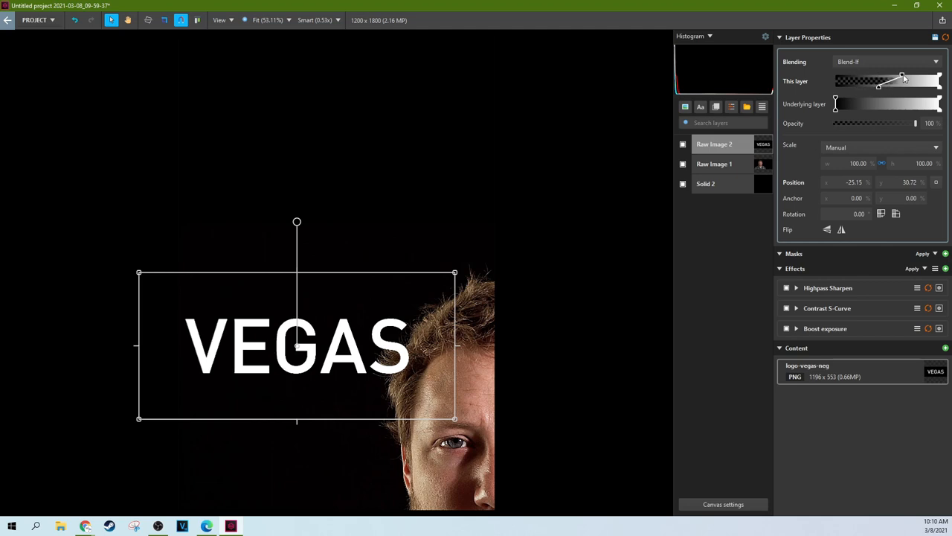
{"action": "left_click_drag", "start_coordinate": [878, 80], "coordinate": [902, 80]}
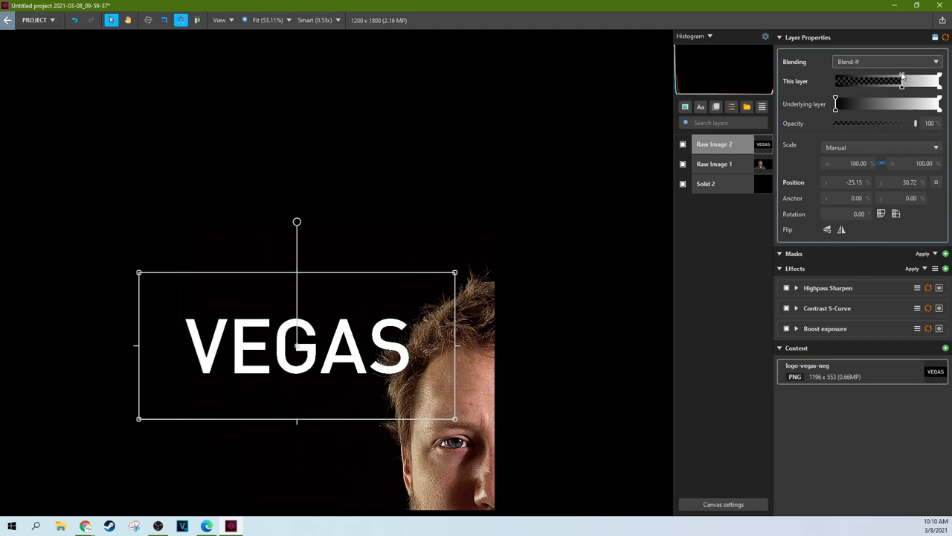
{"action": "left_click_drag", "start_coordinate": [900, 83], "coordinate": [902, 80]}
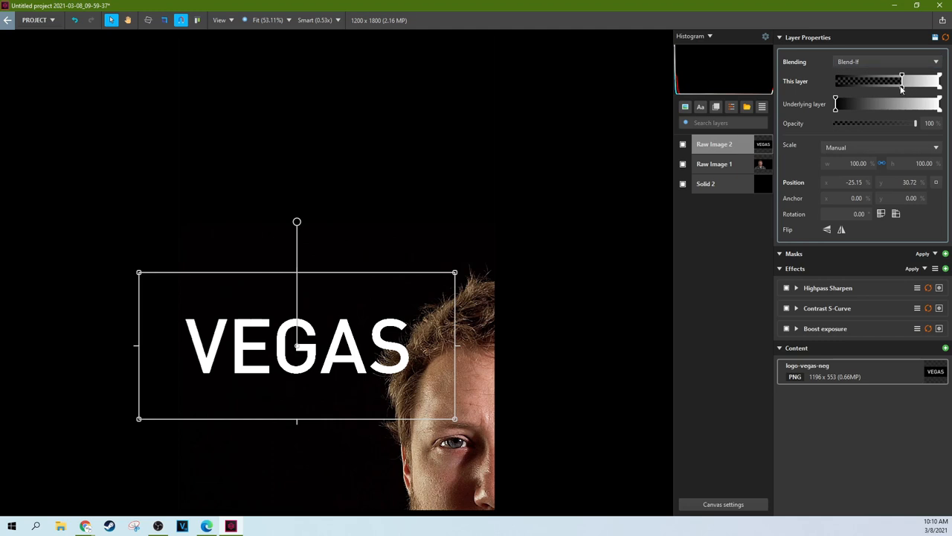
{"action": "left_click_drag", "start_coordinate": [902, 80], "coordinate": [921, 80]}
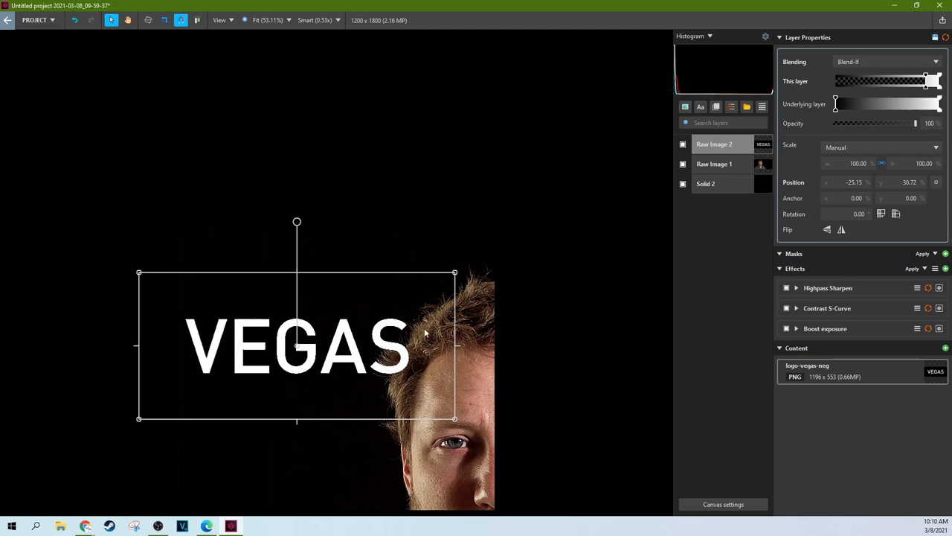
{"action": "mouse_move", "coordinate": [323, 333]}
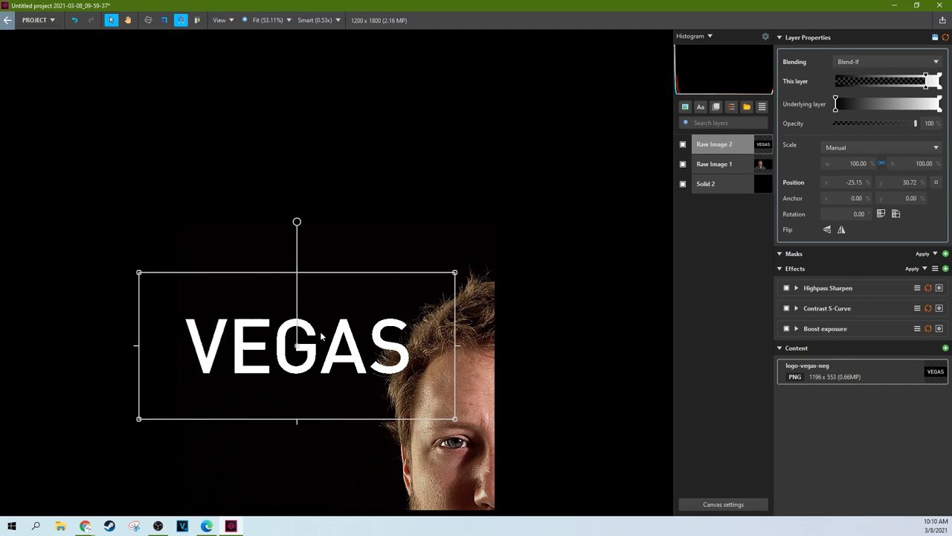
{"action": "mouse_move", "coordinate": [824, 95]}
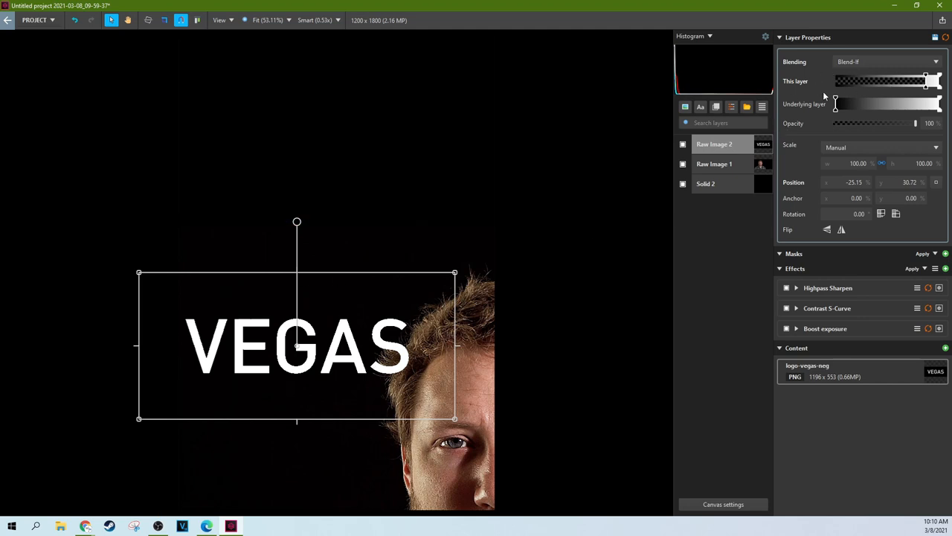
{"action": "mouse_move", "coordinate": [830, 68]}
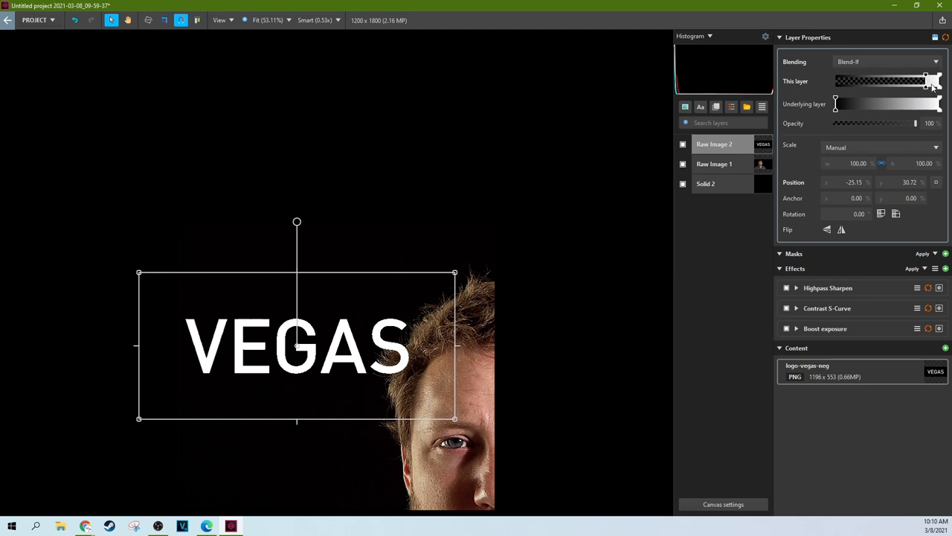
{"action": "mouse_move", "coordinate": [286, 342]}
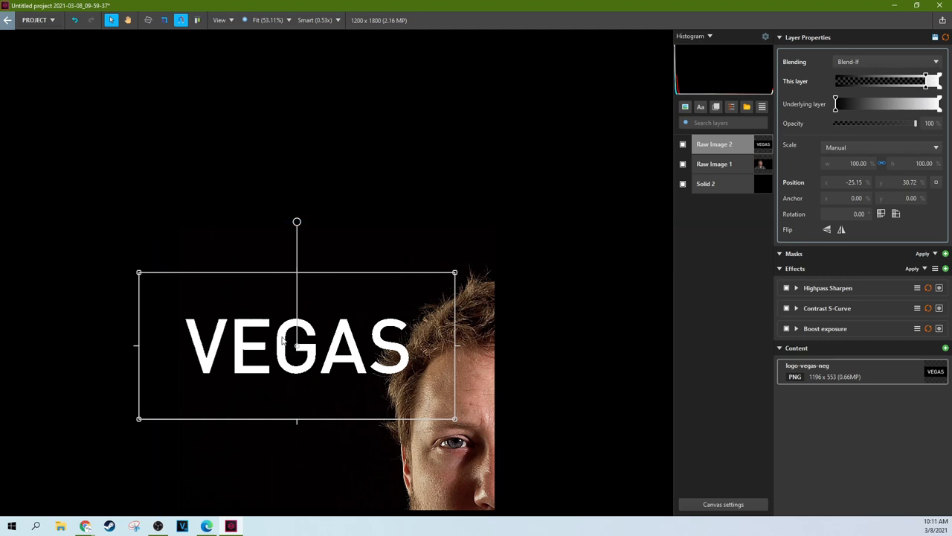
{"action": "mouse_move", "coordinate": [821, 108]}
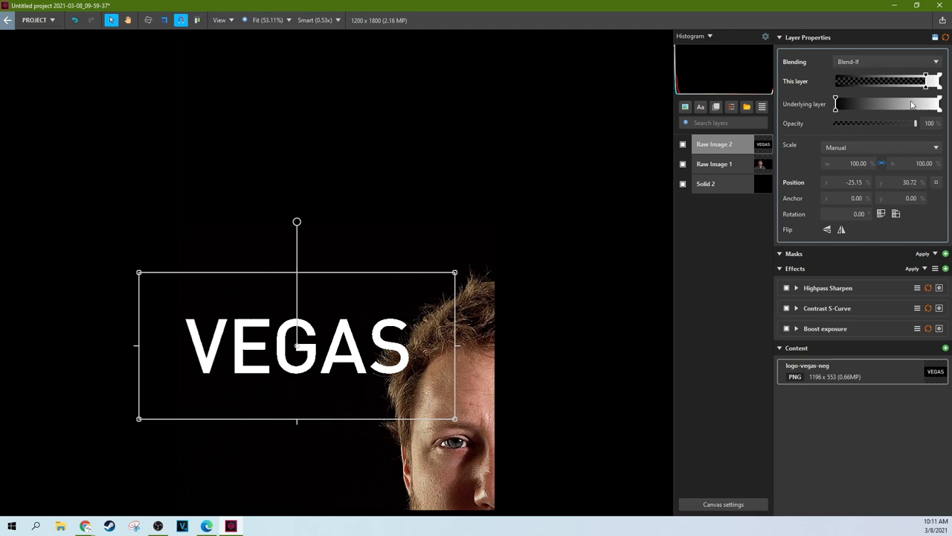
{"action": "mouse_move", "coordinate": [876, 122]}
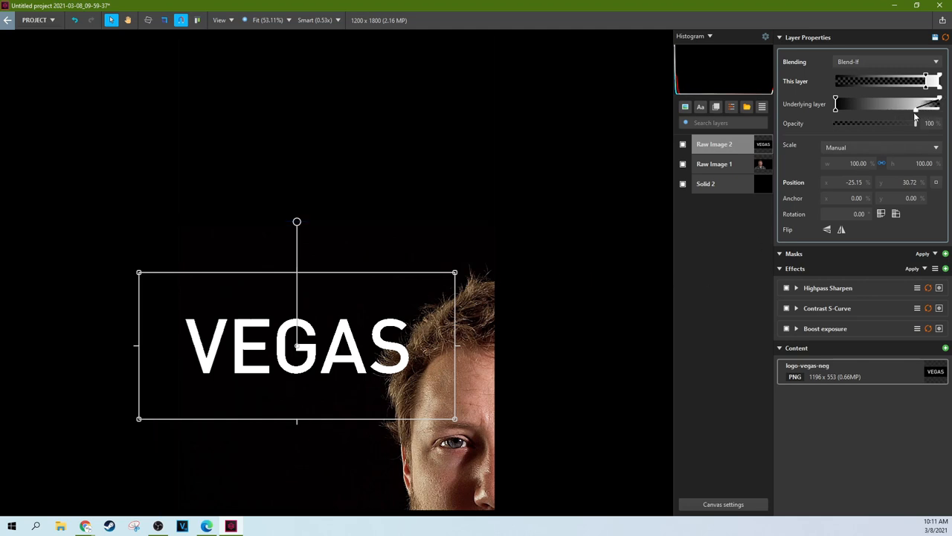
Pull the Underlying layer white handle left so bright hair shows over the final letter.
{"action": "left_click_drag", "start_coordinate": [935, 104], "coordinate": [902, 104]}
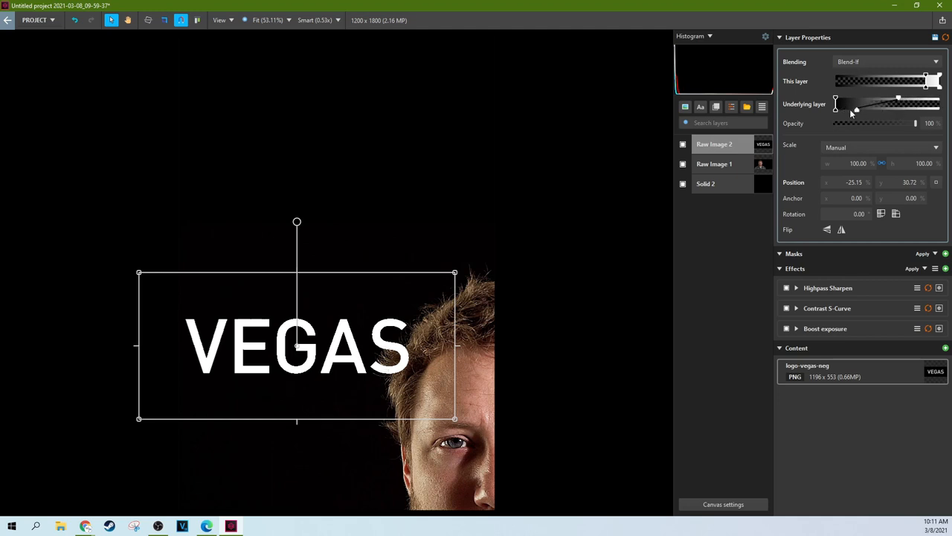
{"action": "left_click_drag", "start_coordinate": [855, 104], "coordinate": [846, 107]}
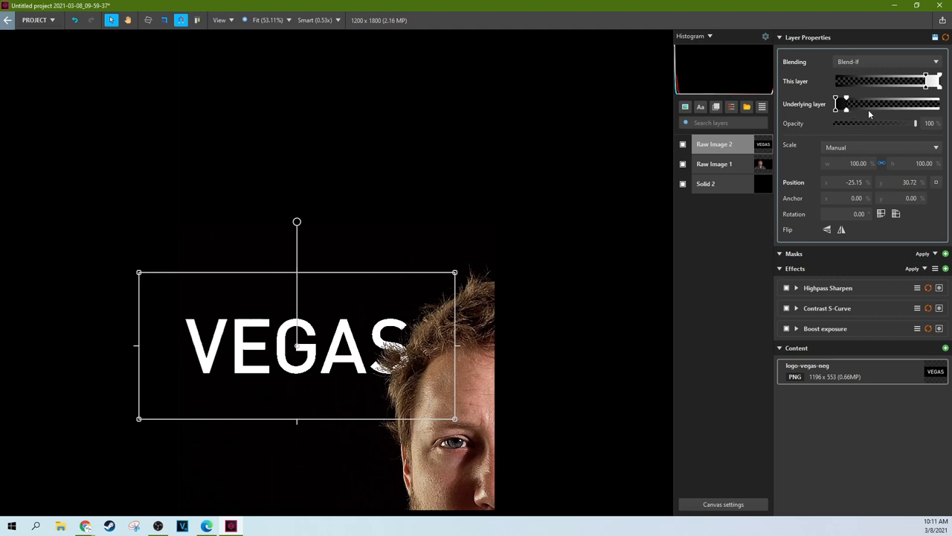
Preview lower opacity, restore it to 100 and lift the logo to the top of the image.
{"action": "left_click_drag", "start_coordinate": [917, 123], "coordinate": [904, 124]}
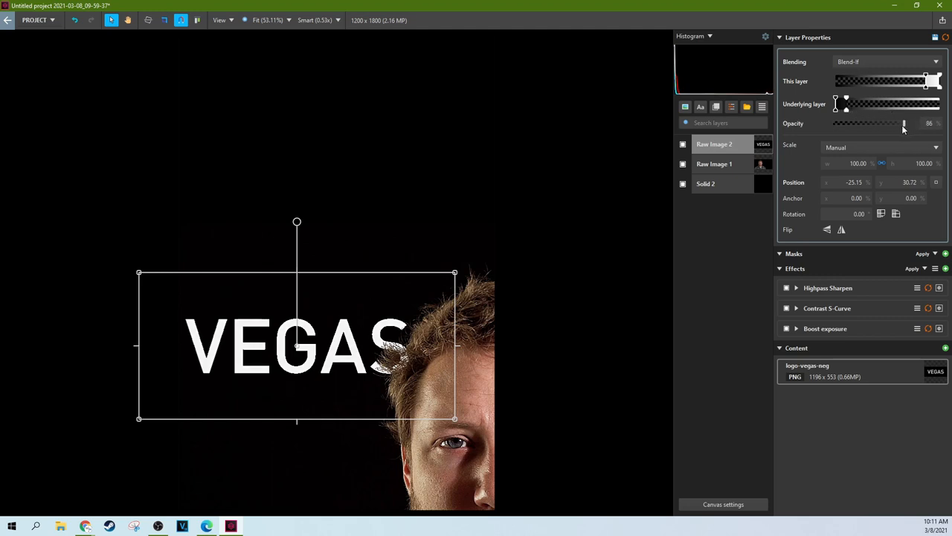
{"action": "left_click_drag", "start_coordinate": [904, 122], "coordinate": [848, 122]}
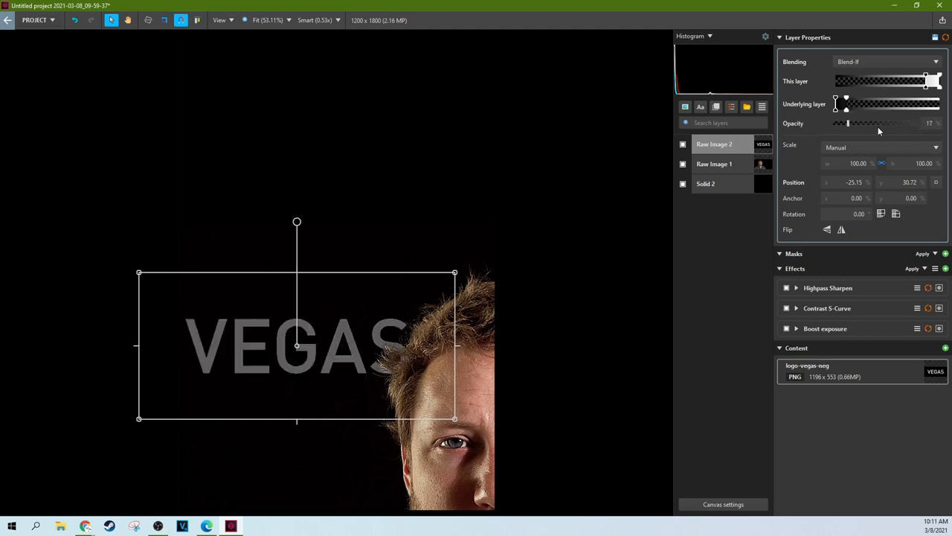
{"action": "left_click_drag", "start_coordinate": [848, 122], "coordinate": [916, 122]}
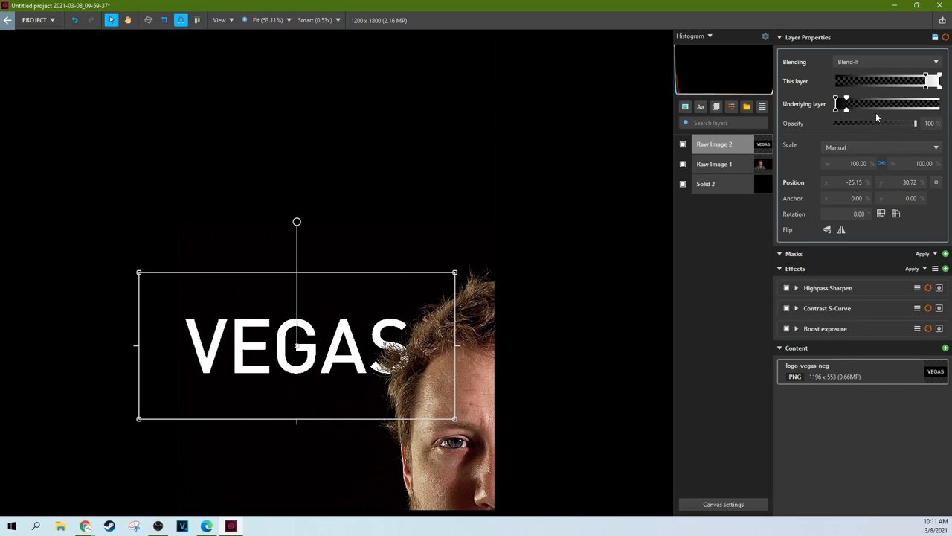
{"action": "mouse_move", "coordinate": [865, 112]}
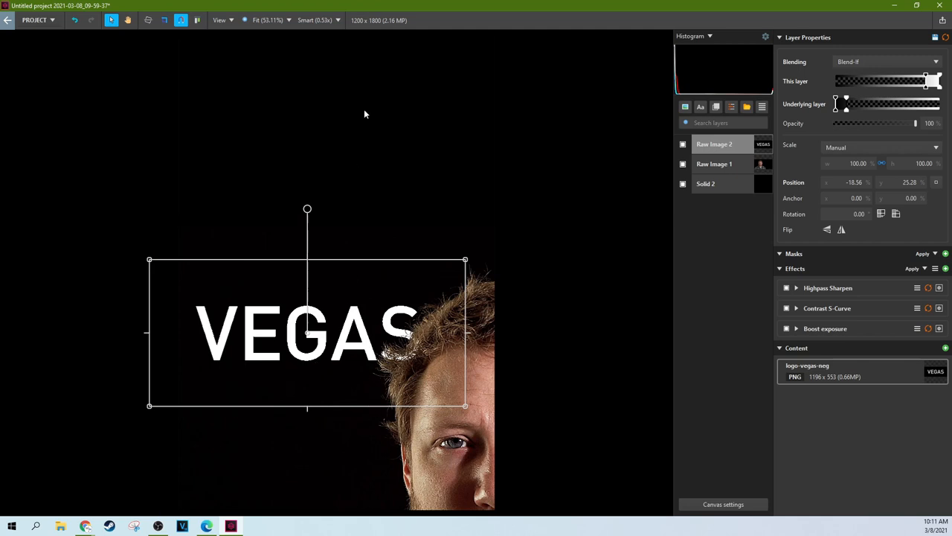
{"action": "left_click_drag", "start_coordinate": [307, 333], "coordinate": [315, 97]}
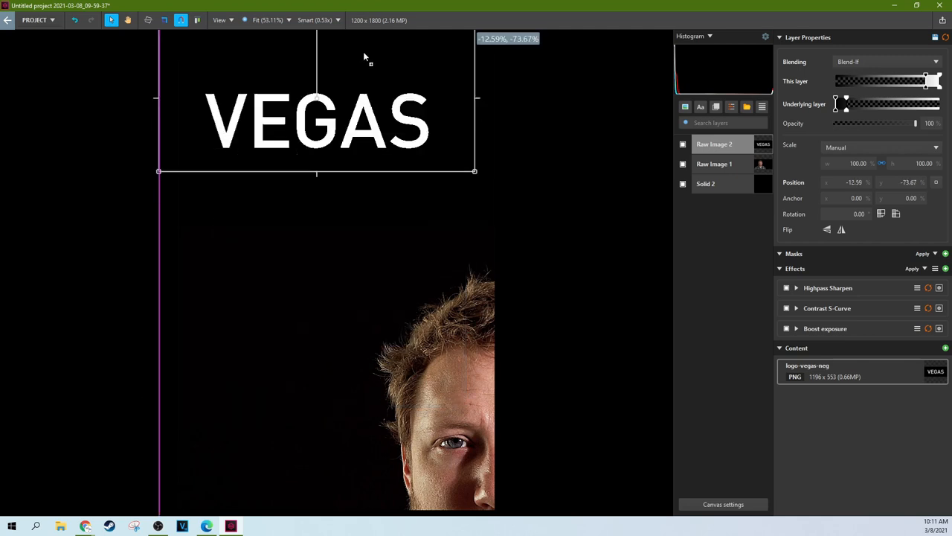